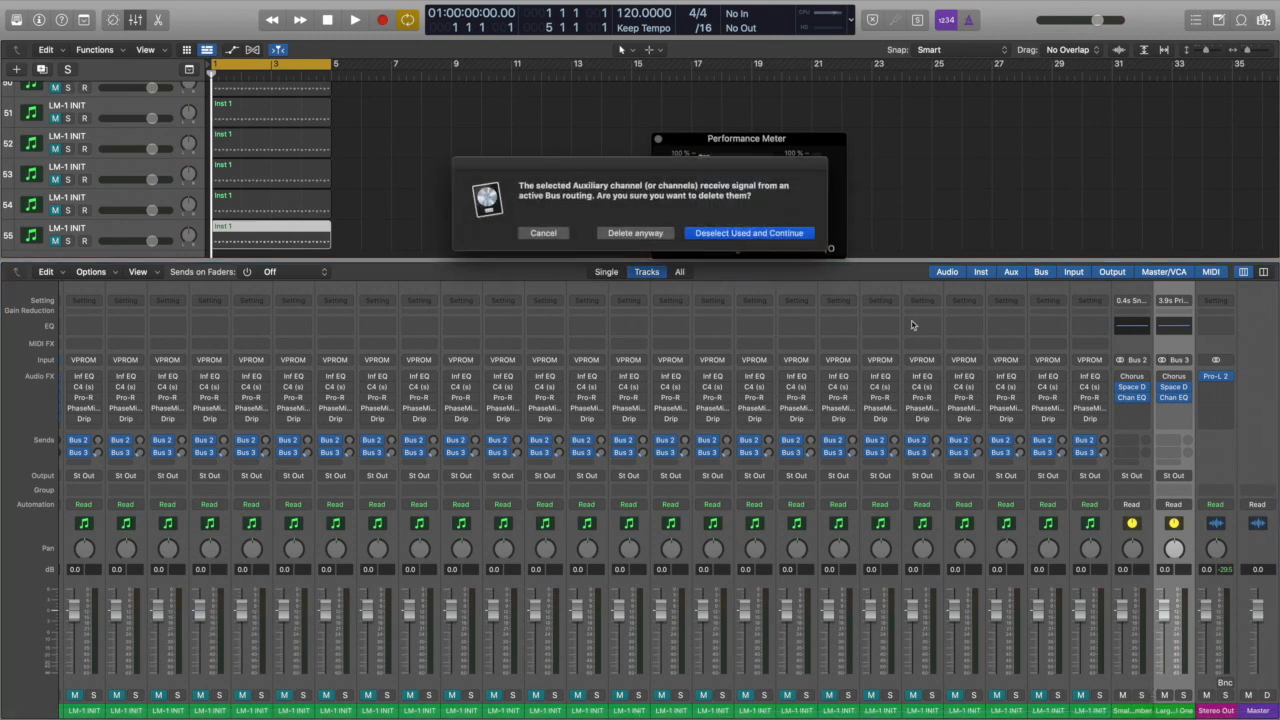
- Answer the aux channel deletion warning and set the LM-1 channel's send to No Send
{"action": "left_click", "coordinate": [748, 232]}
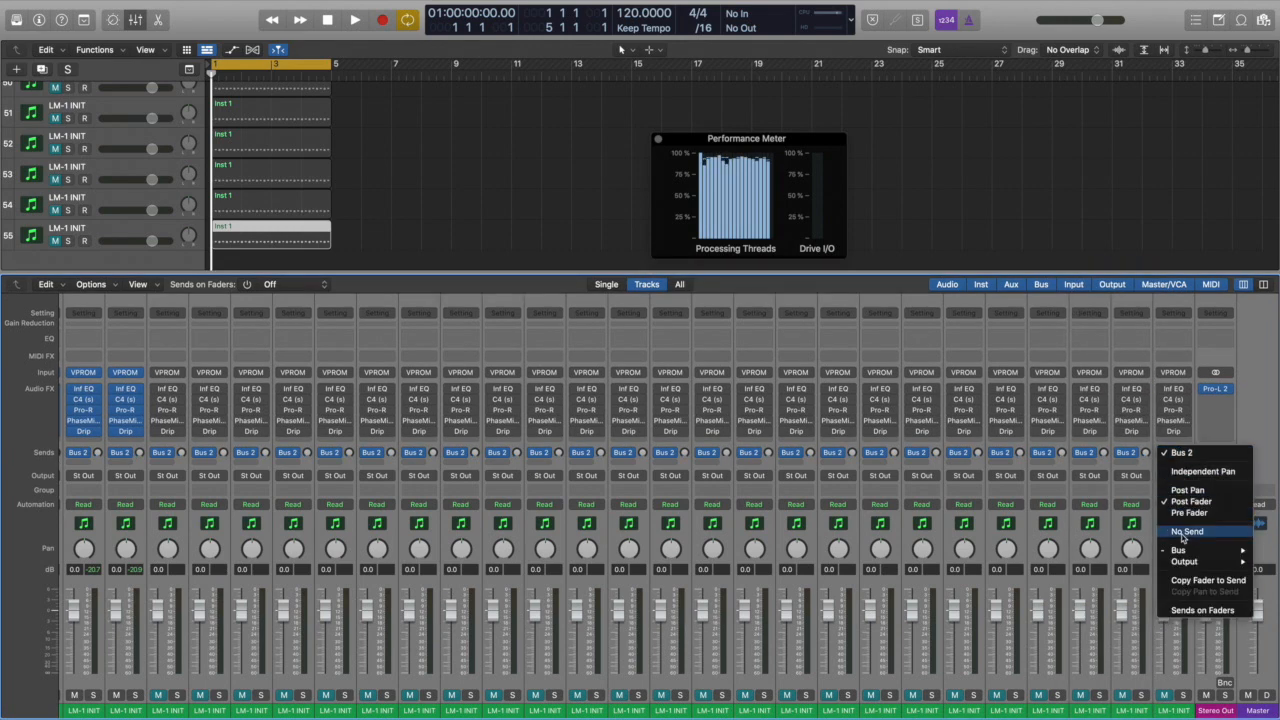
{"action": "left_click", "coordinate": [1184, 528]}
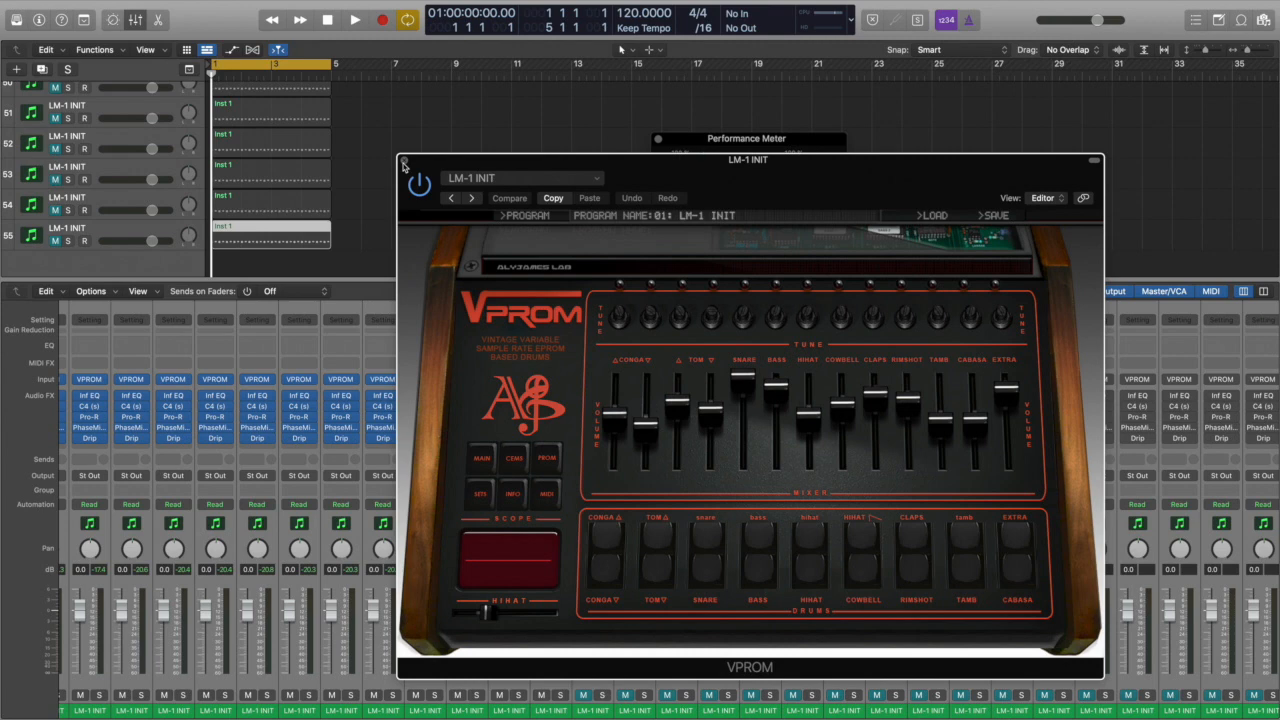
{"action": "left_click", "coordinate": [404, 164]}
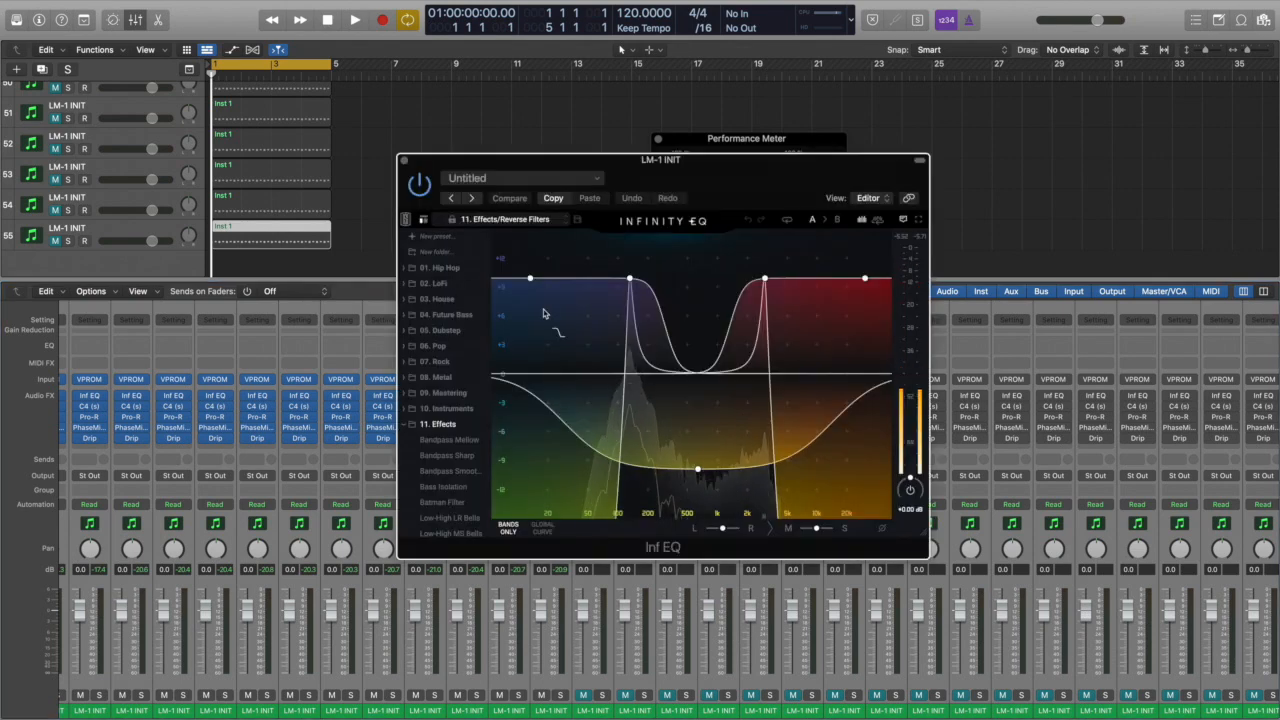
{"action": "left_click", "coordinate": [918, 160]}
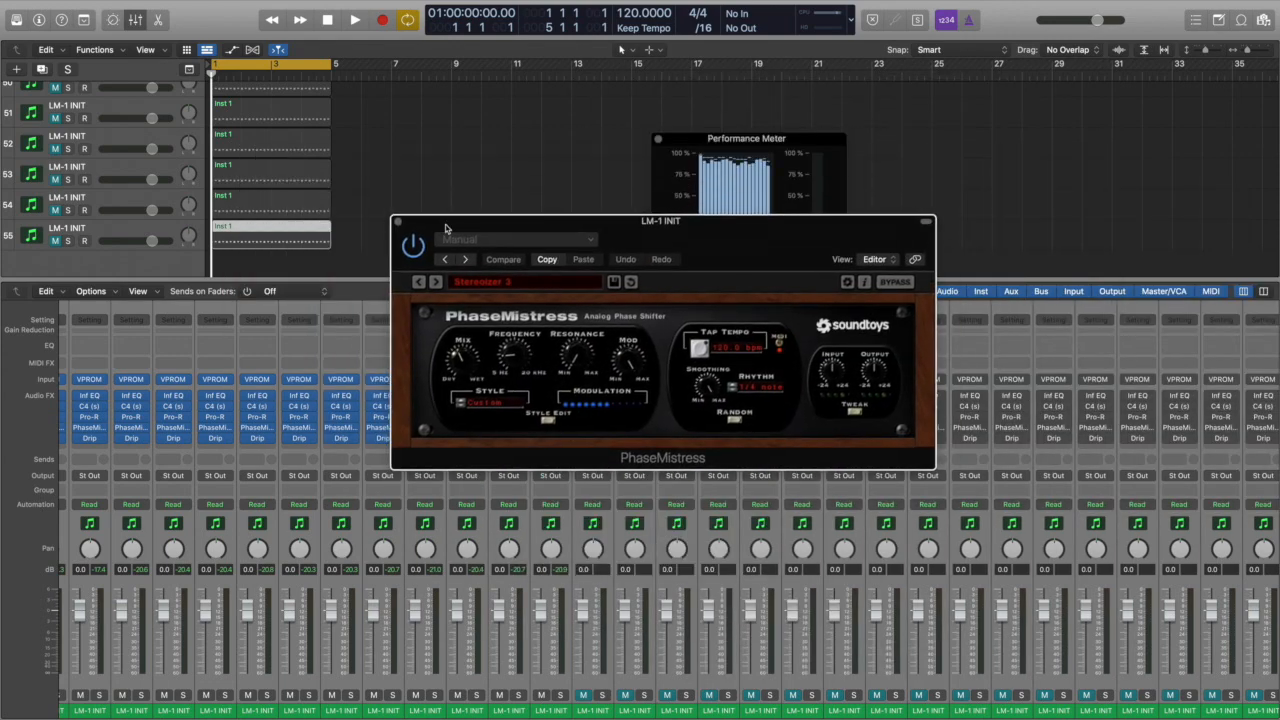
{"action": "left_click", "coordinate": [926, 220]}
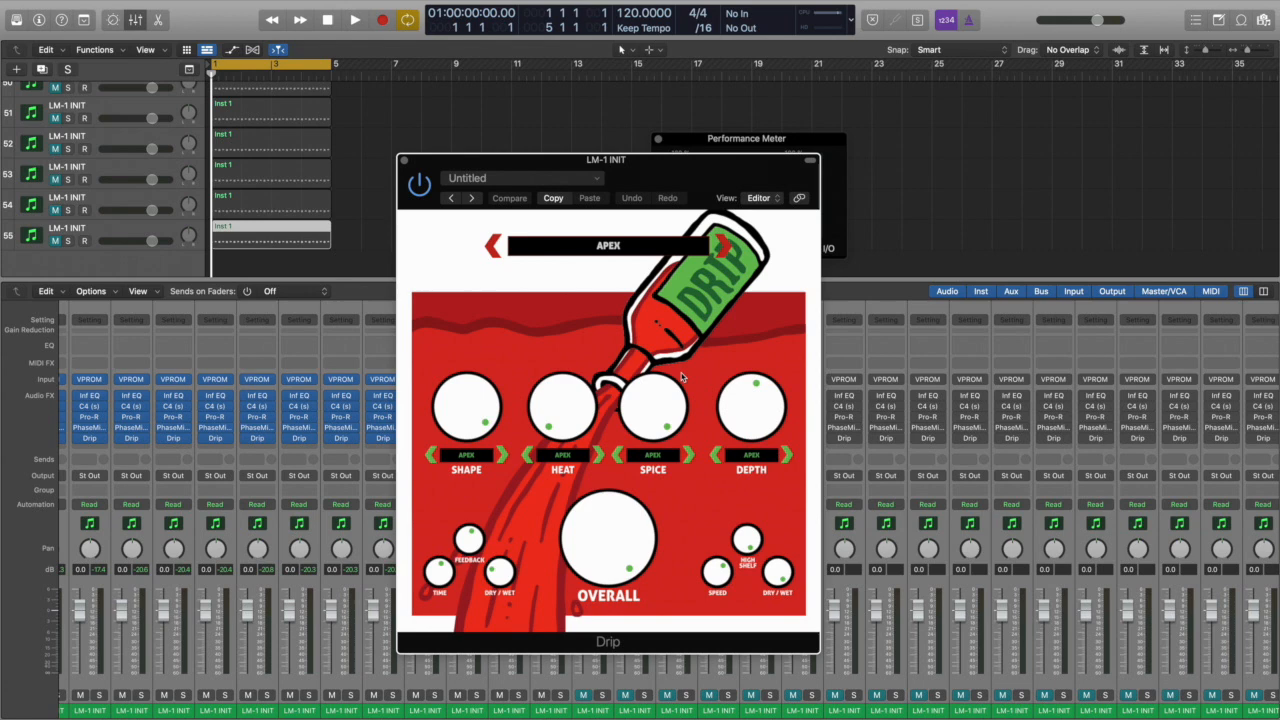
{"action": "mouse_move", "coordinate": [388, 148]}
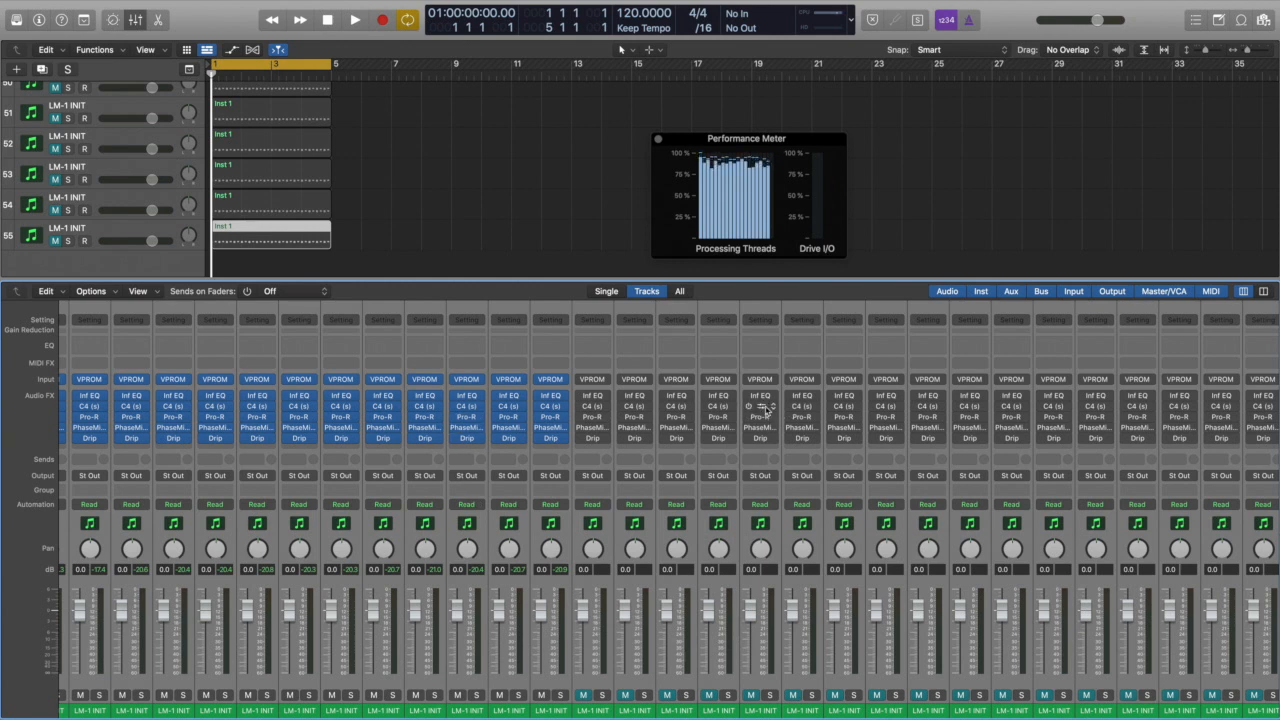
- Start project playback with all the LM-1 INIT tracks running
{"action": "left_click", "coordinate": [352, 16]}
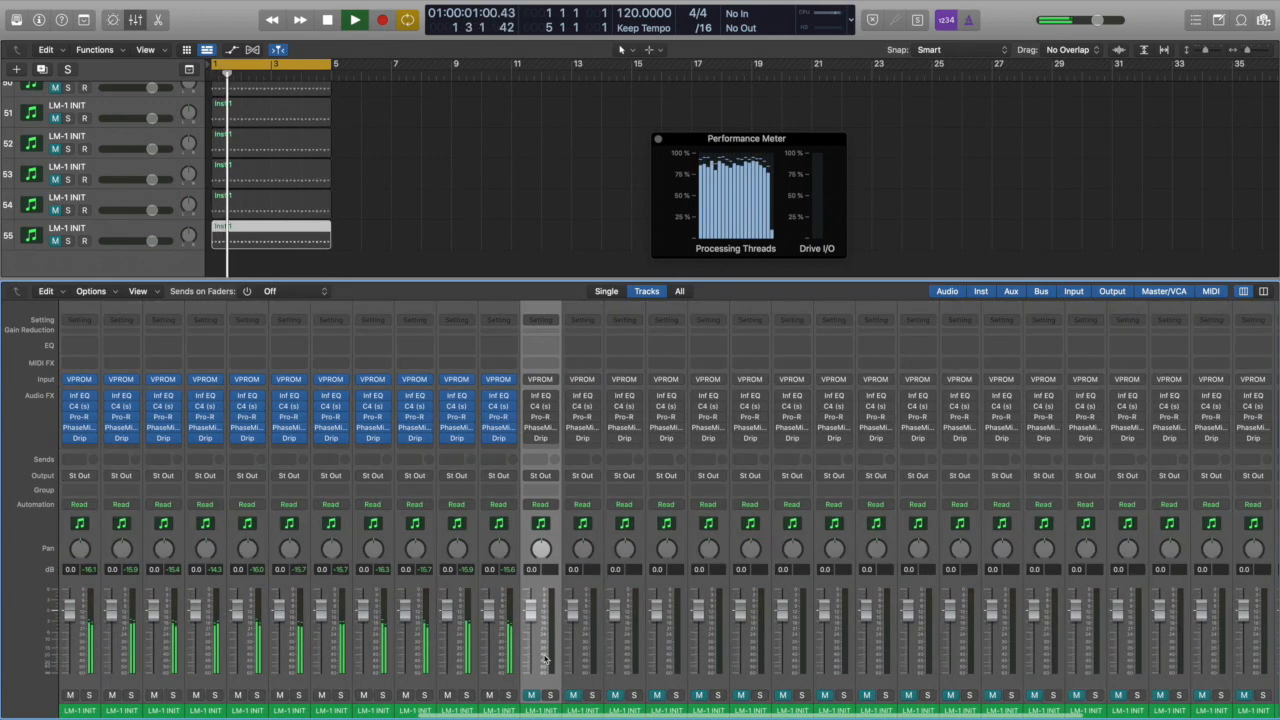
{"action": "left_click", "coordinate": [352, 18]}
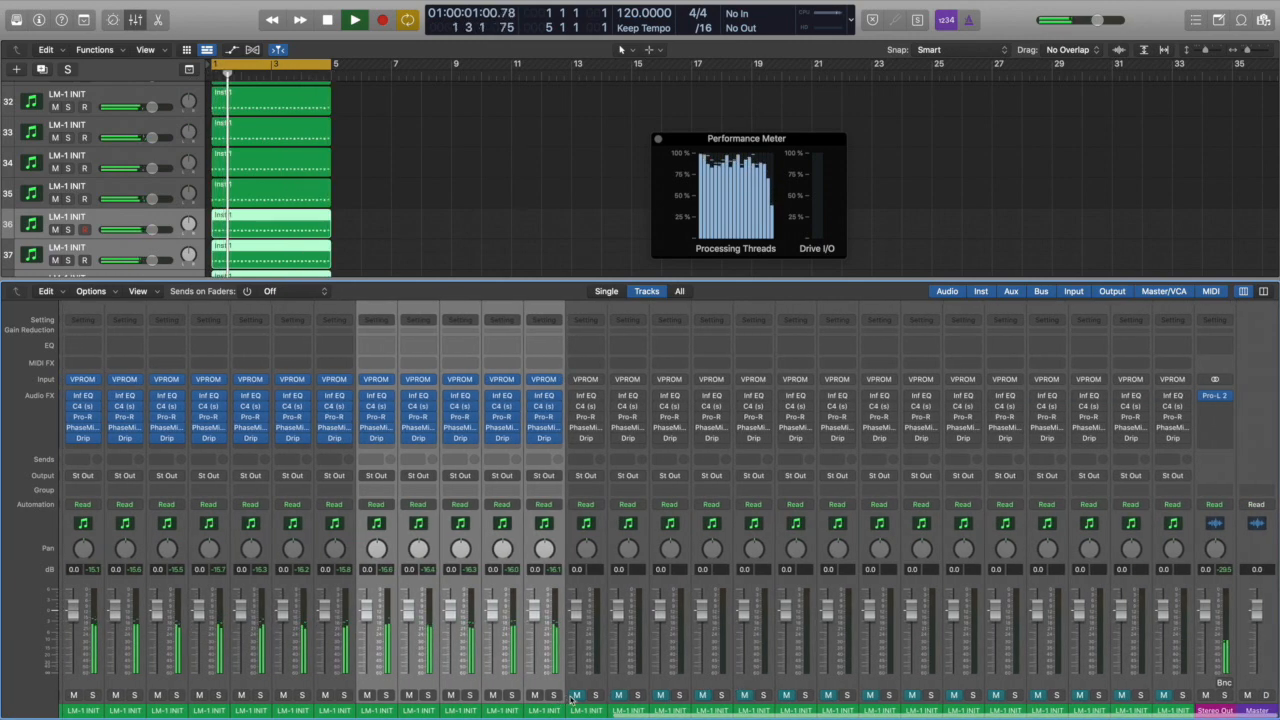
- Keep playback going until the audio engine throws a System Overload alert
{"action": "left_click", "coordinate": [352, 16]}
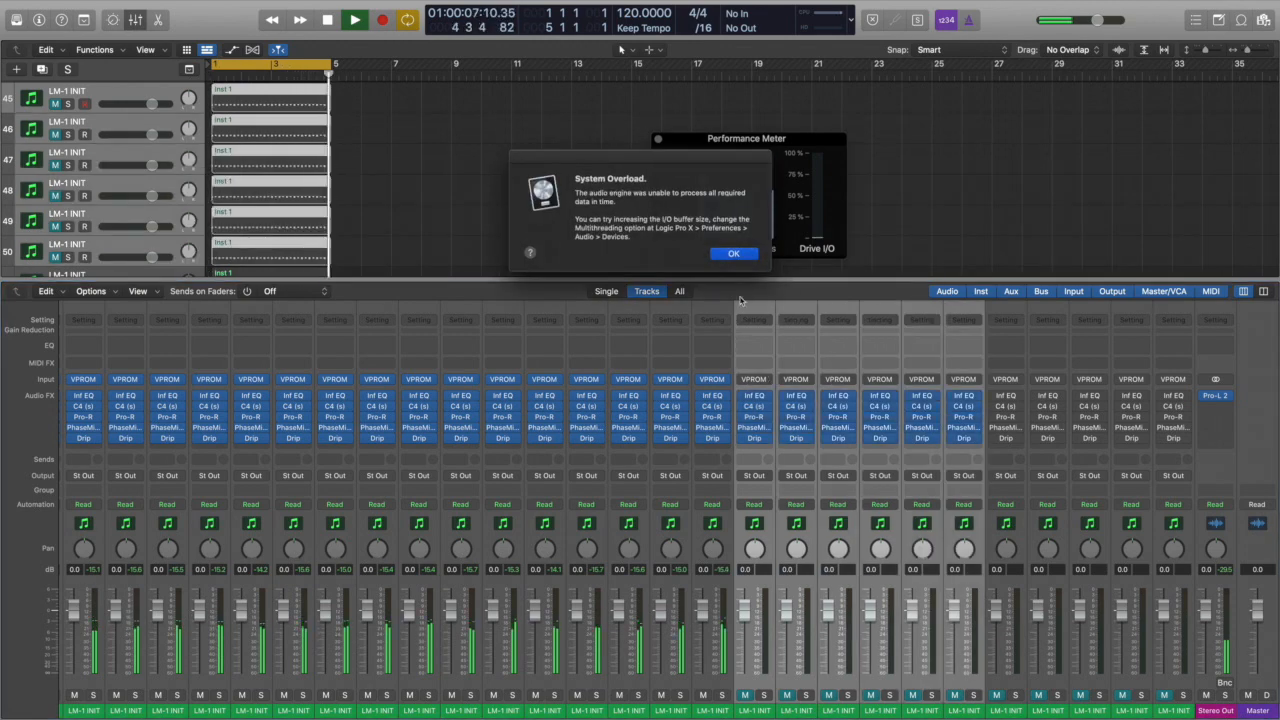
- Dismiss each System Overload alert and restart playback, hiding the Mixer to show only tracks
{"action": "left_click", "coordinate": [734, 252]}
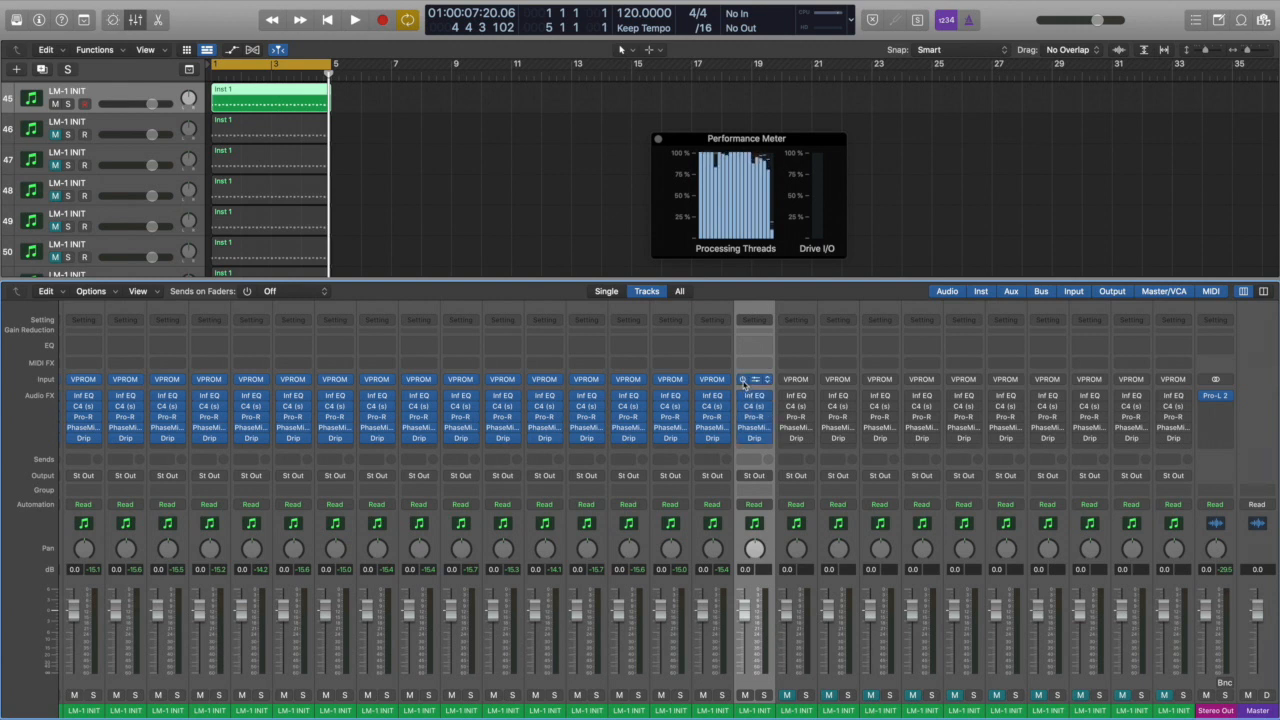
{"action": "left_click", "coordinate": [352, 18]}
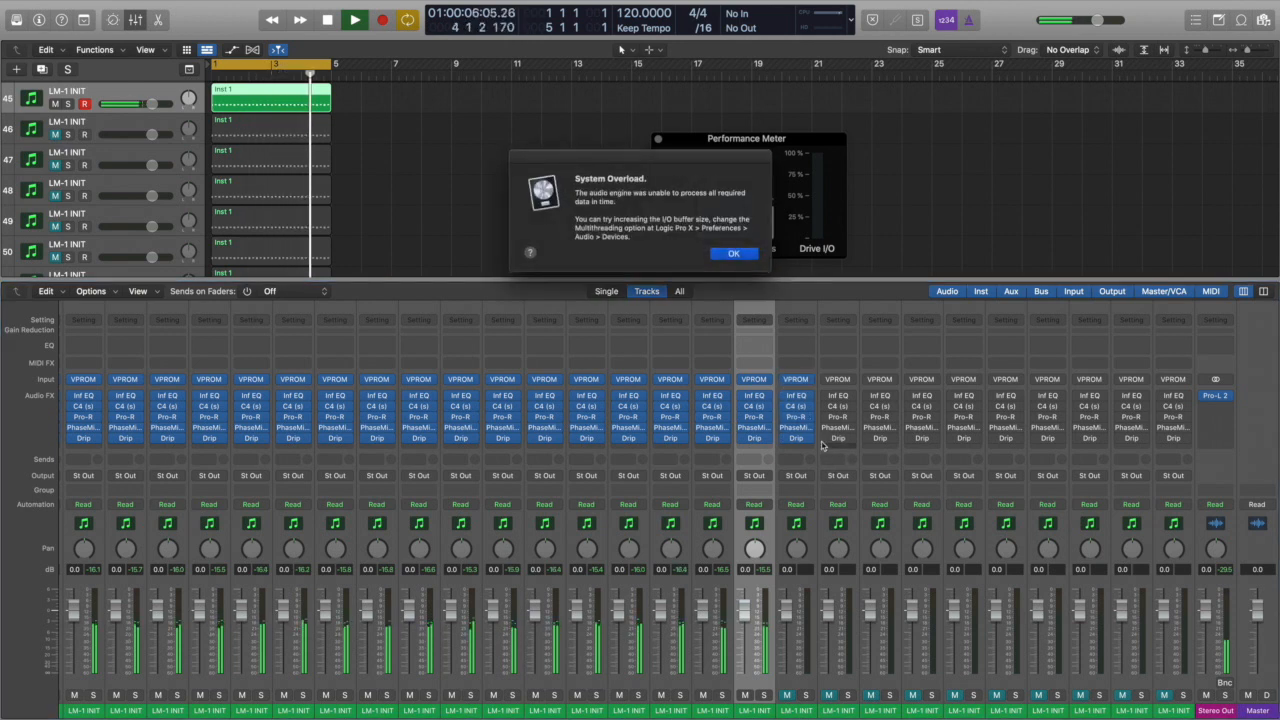
{"action": "left_click", "coordinate": [734, 252]}
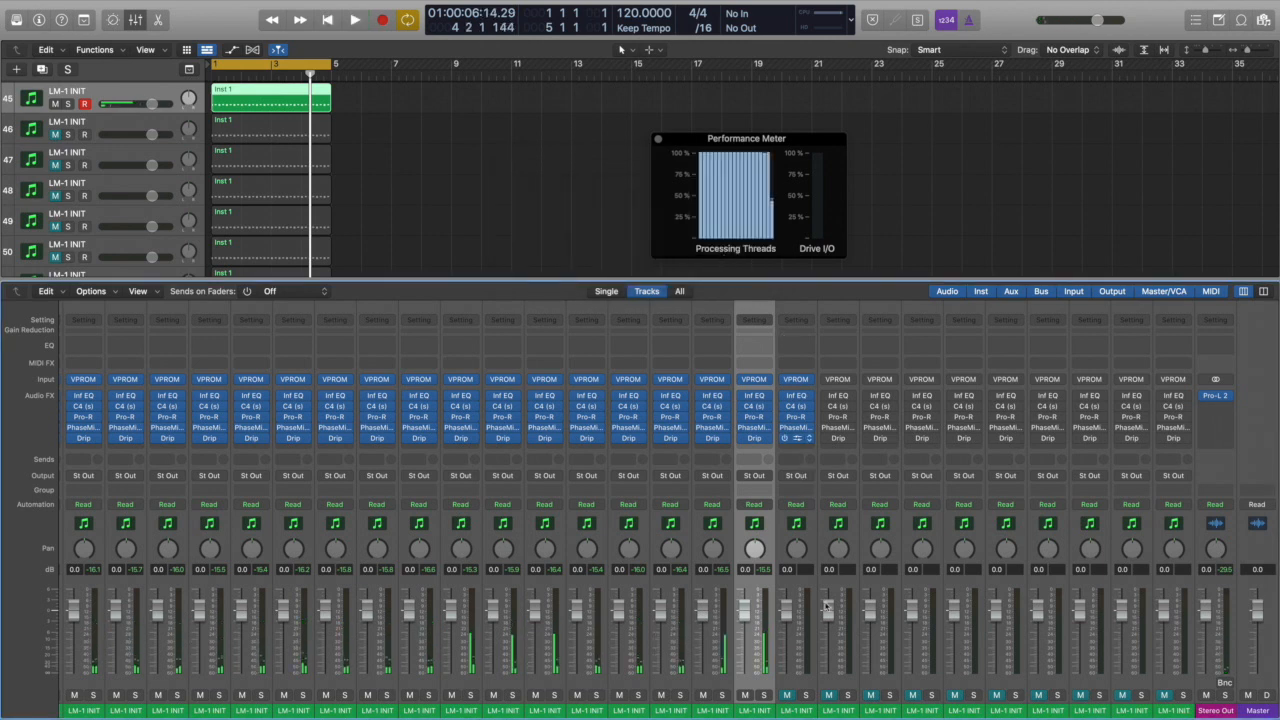
{"action": "left_click", "coordinate": [352, 18]}
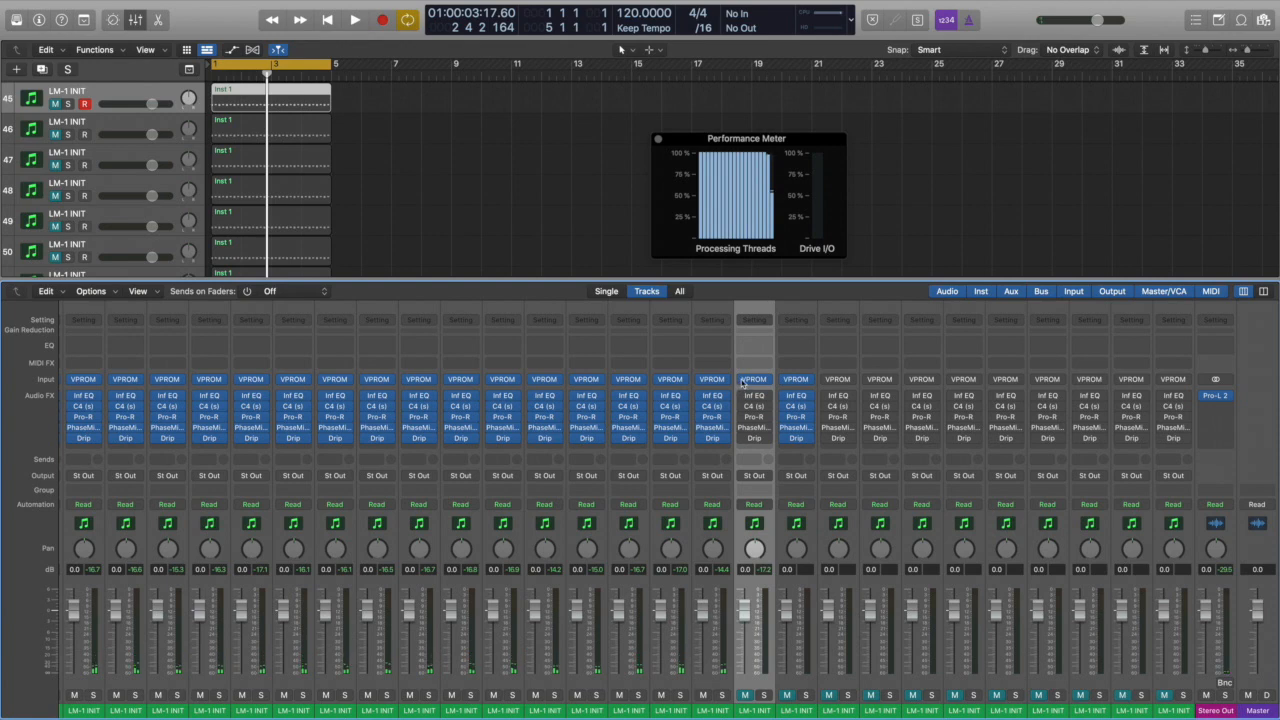
{"action": "left_click", "coordinate": [352, 18]}
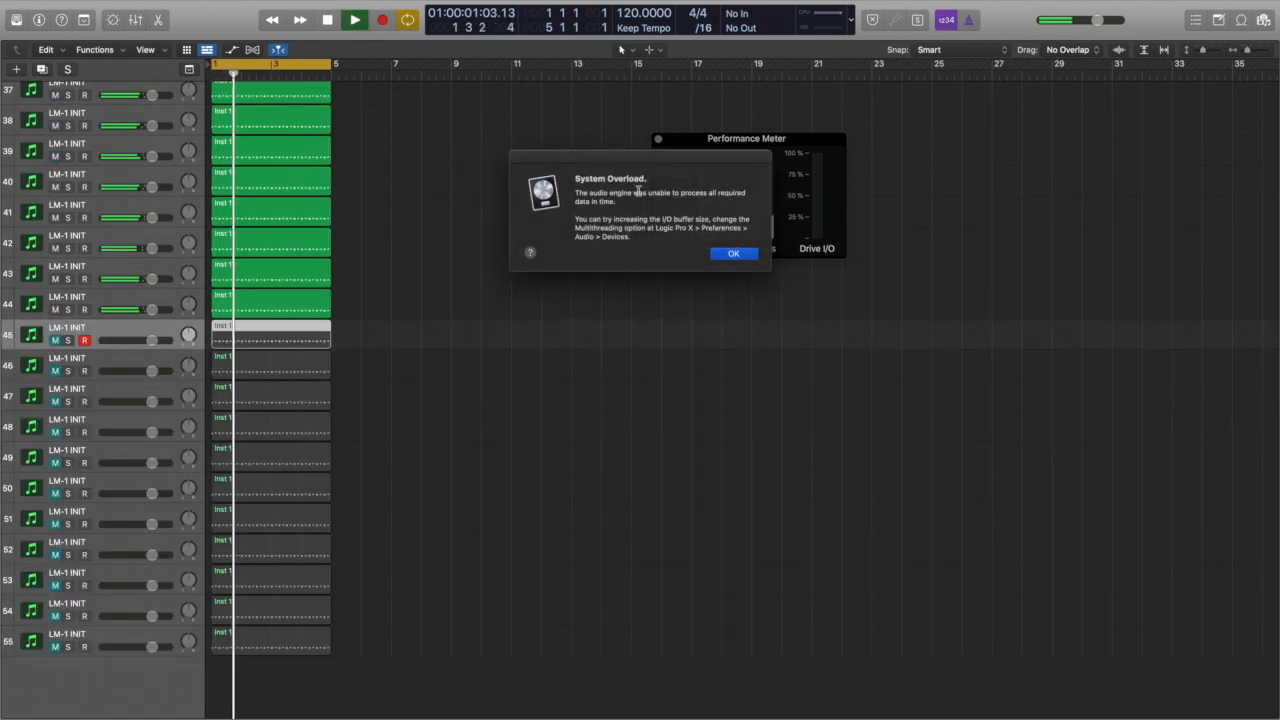
- Dismiss the last System Overload alert and stop playback
{"action": "left_click", "coordinate": [732, 252]}
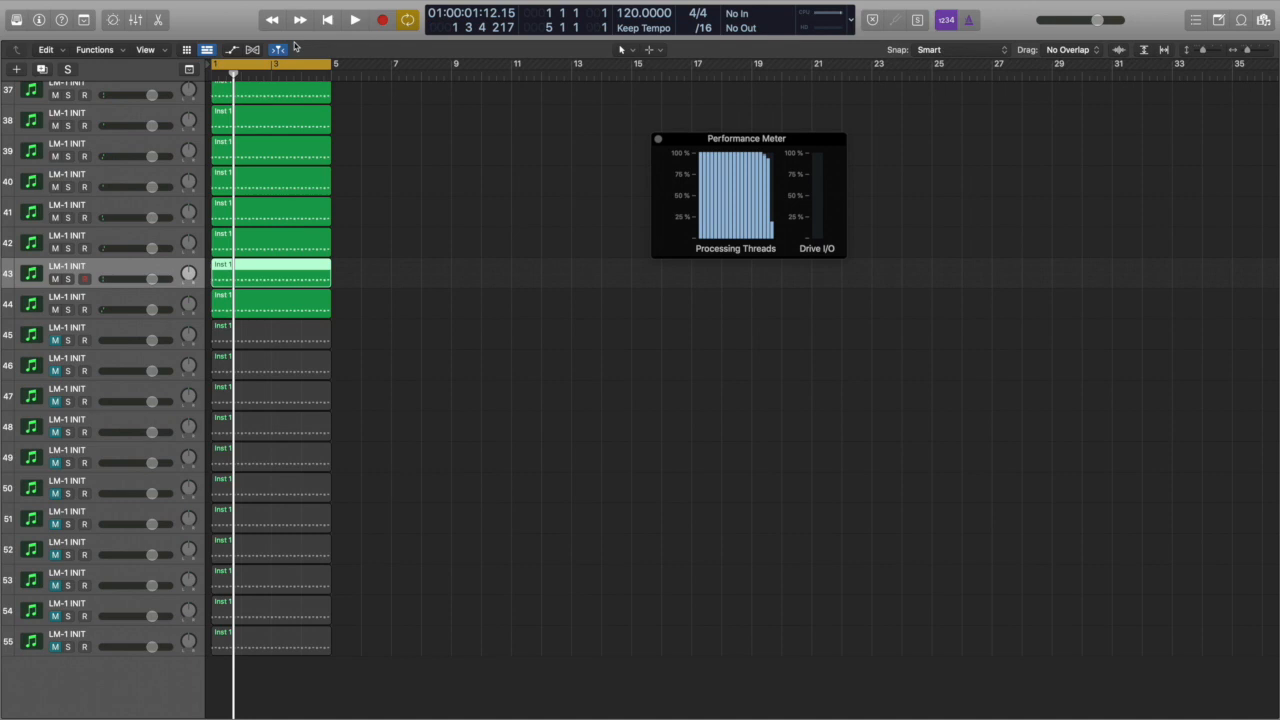
{"action": "left_click", "coordinate": [328, 18]}
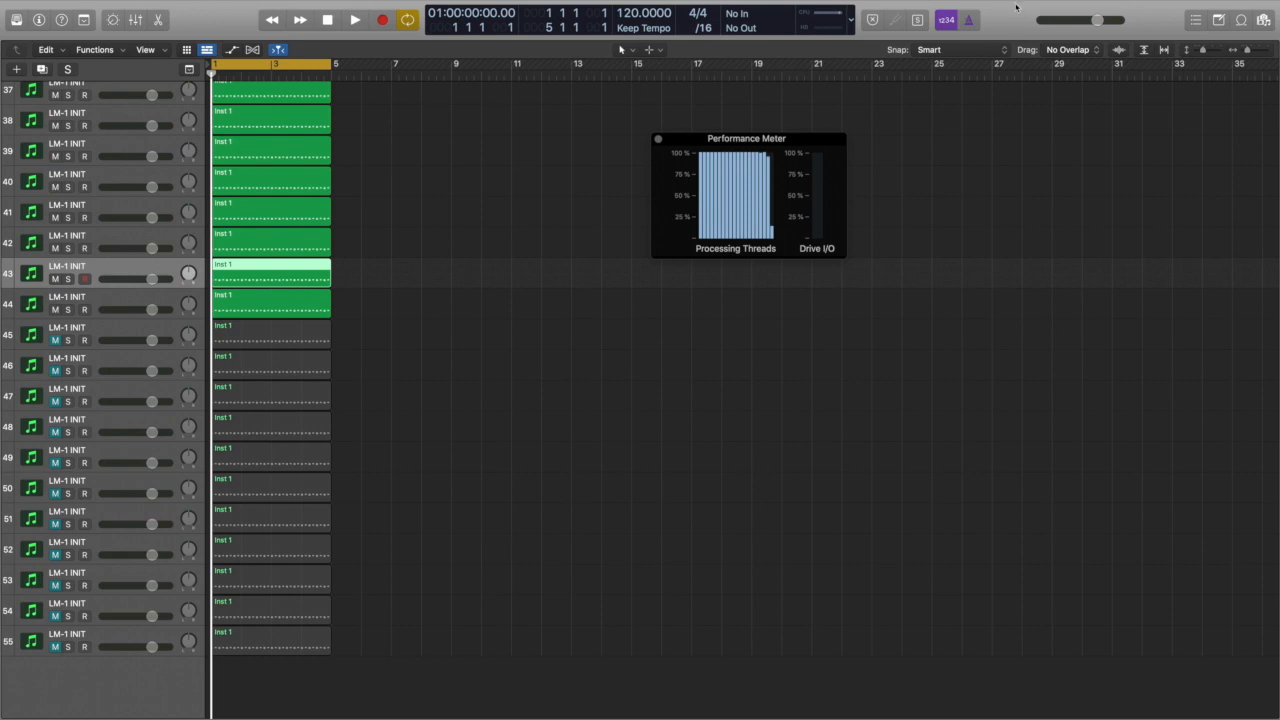
{"action": "mouse_move", "coordinate": [960, 240]}
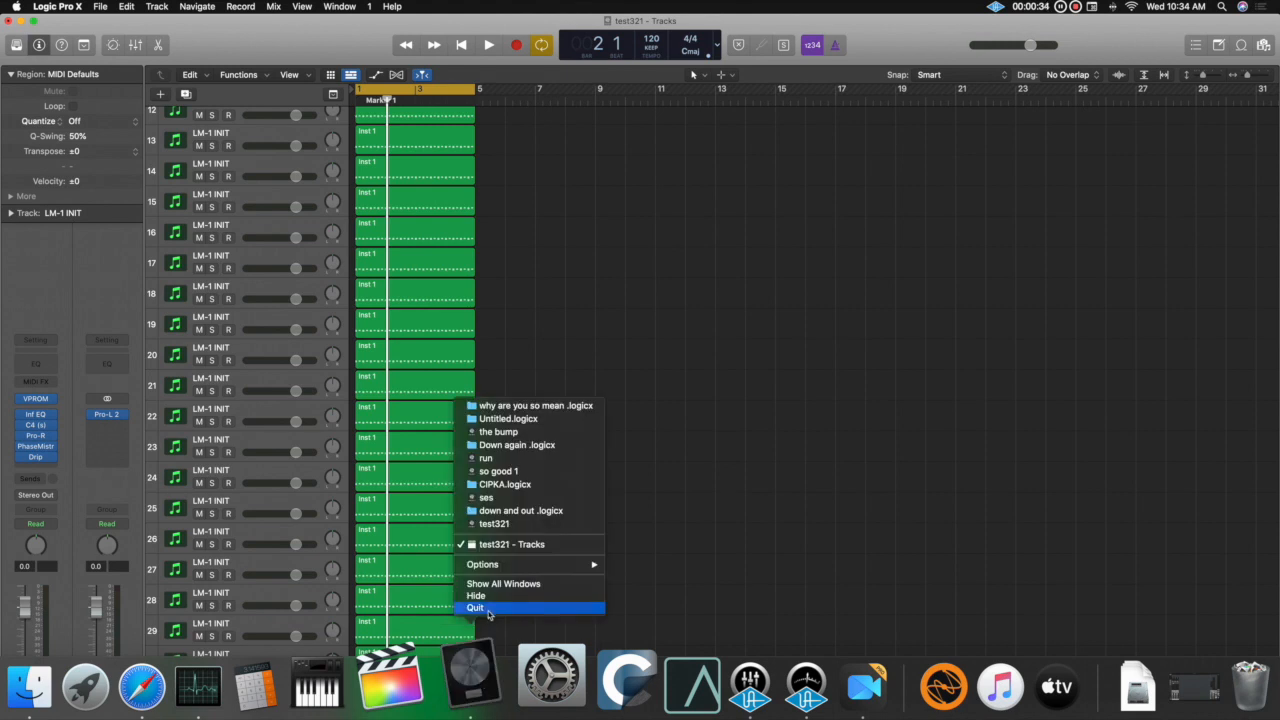
- Quit Logic Pro X without saving the session and launch LUNA from the Dock
{"action": "left_click", "coordinate": [480, 606]}
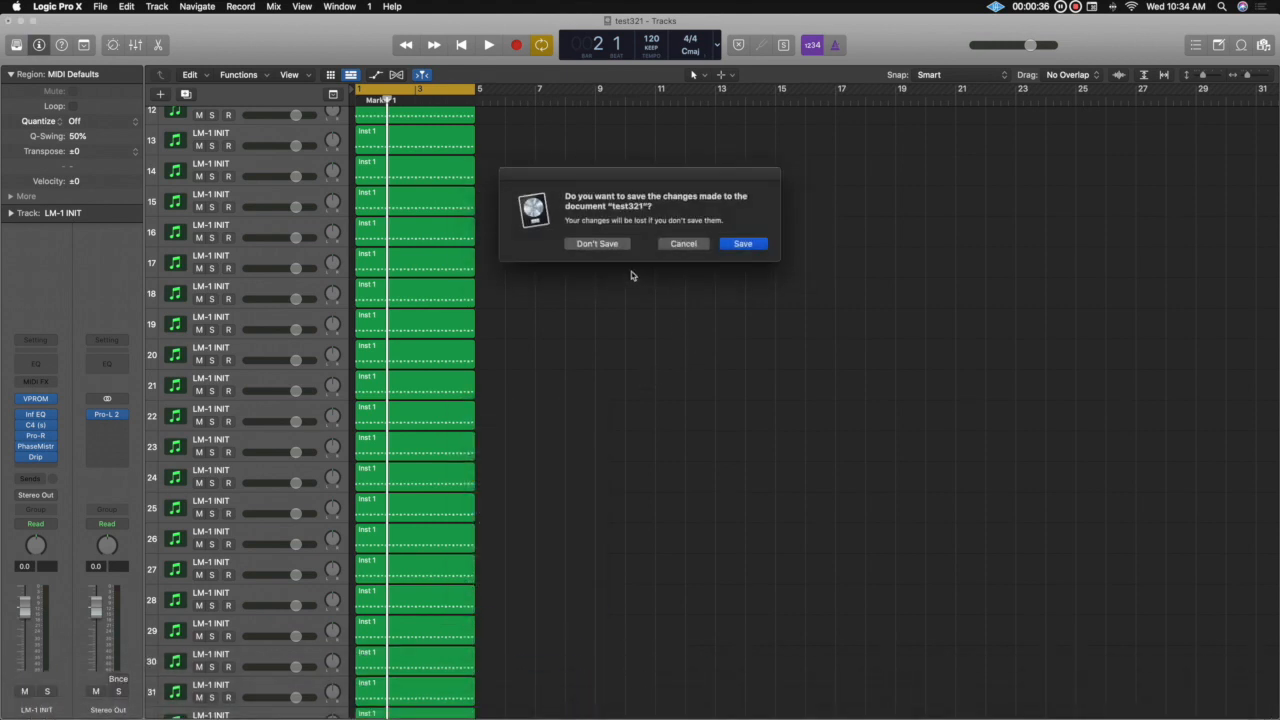
{"action": "left_click", "coordinate": [596, 244]}
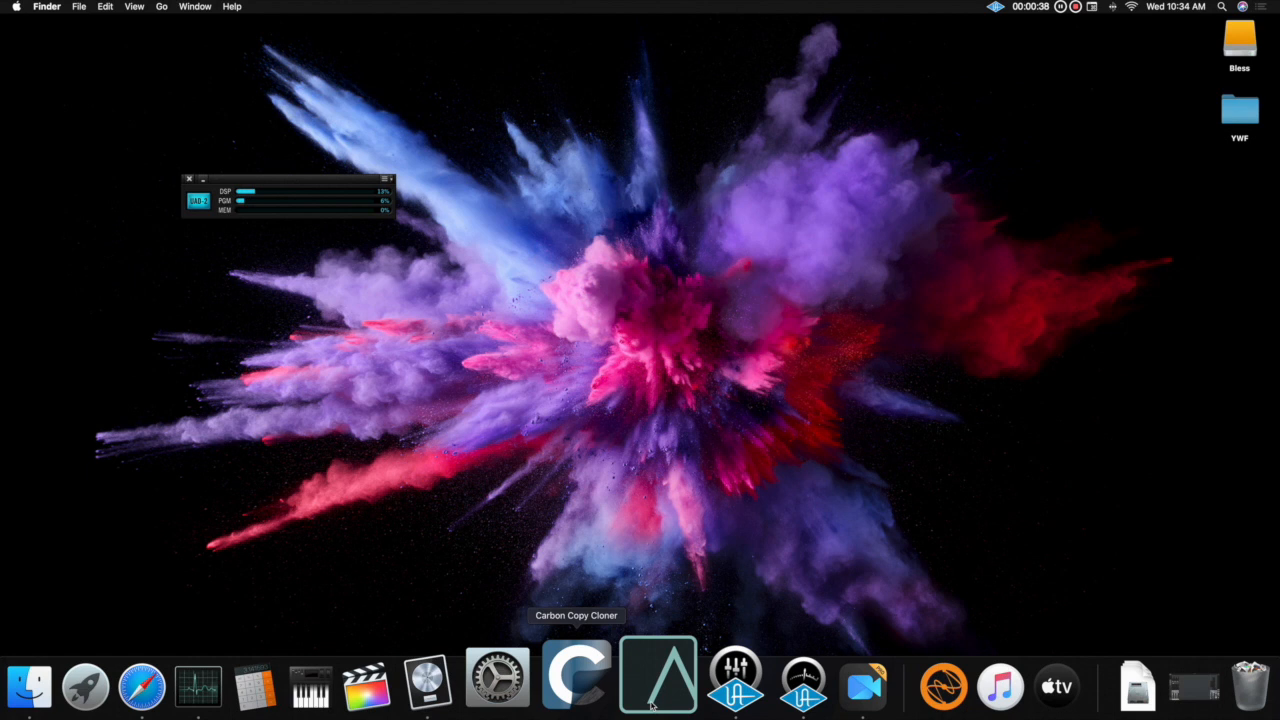
{"action": "left_click", "coordinate": [664, 692]}
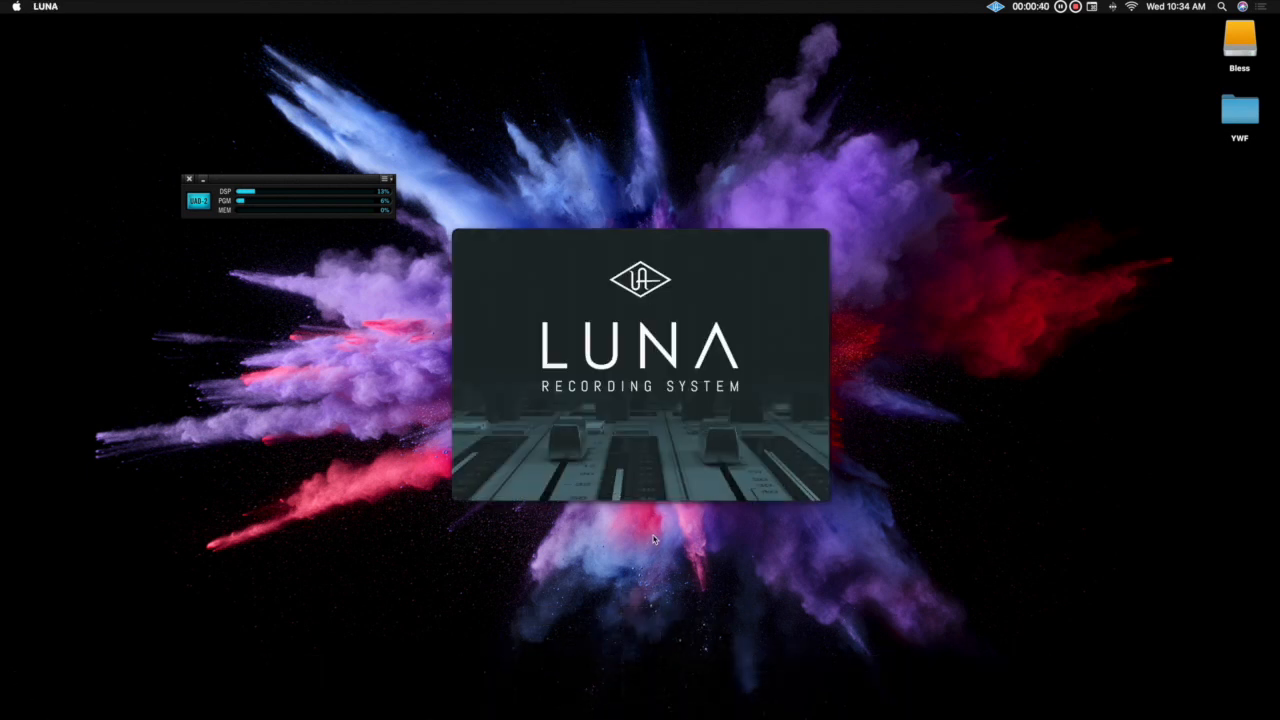